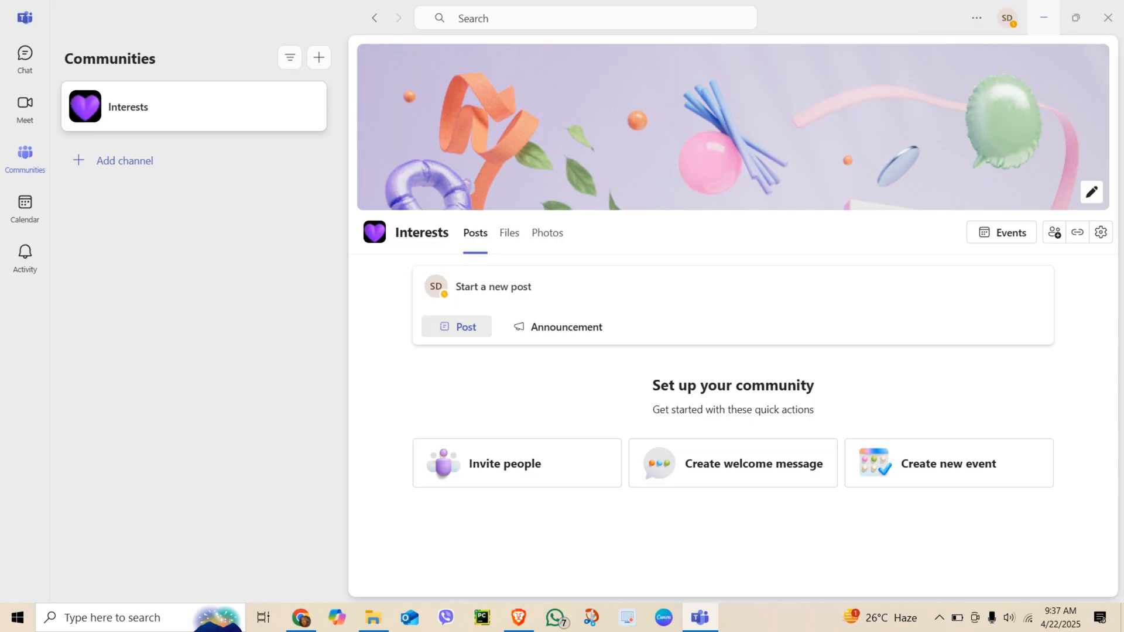
# Start a custom status message 'available all day feel free to message me' from the profile panel.
pyautogui.click(1042, 16)
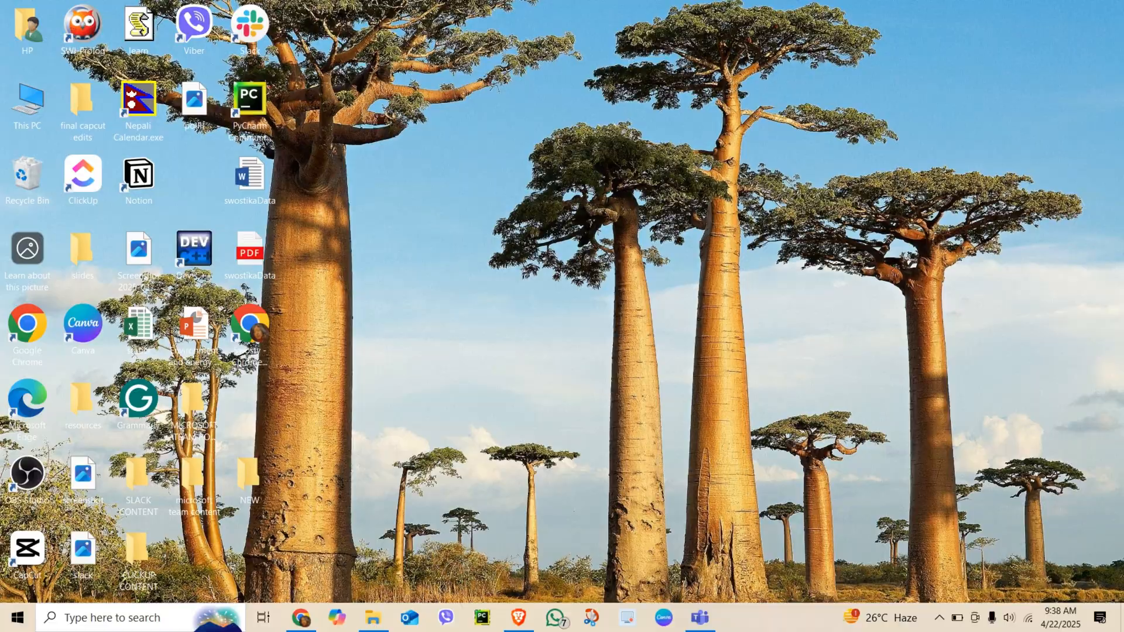
pyautogui.click(698, 616)
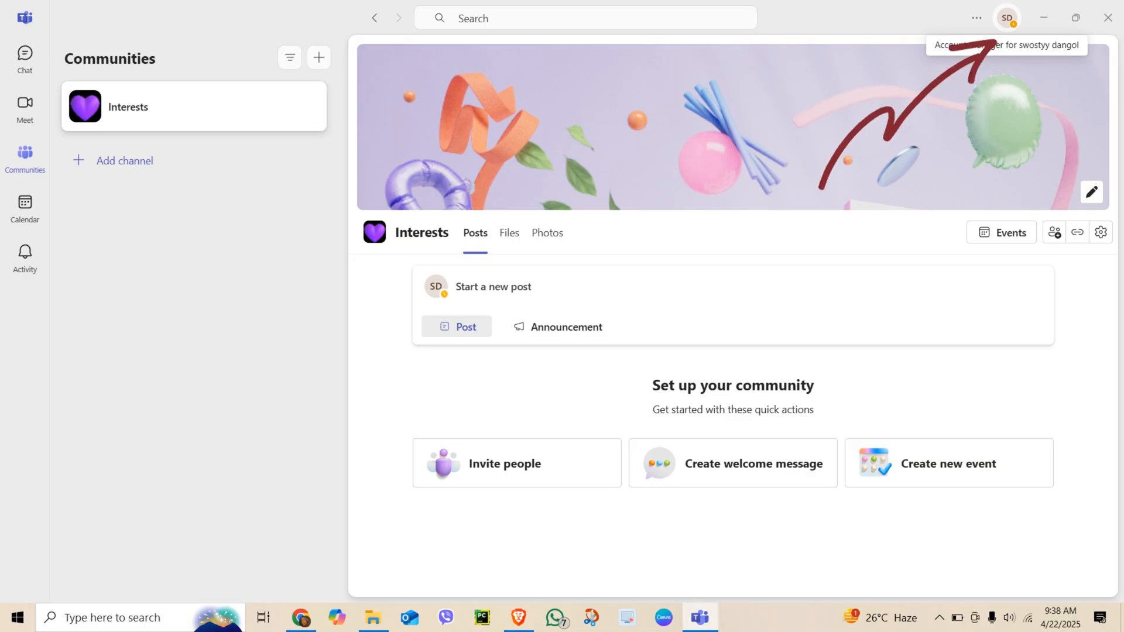
pyautogui.click(1008, 17)
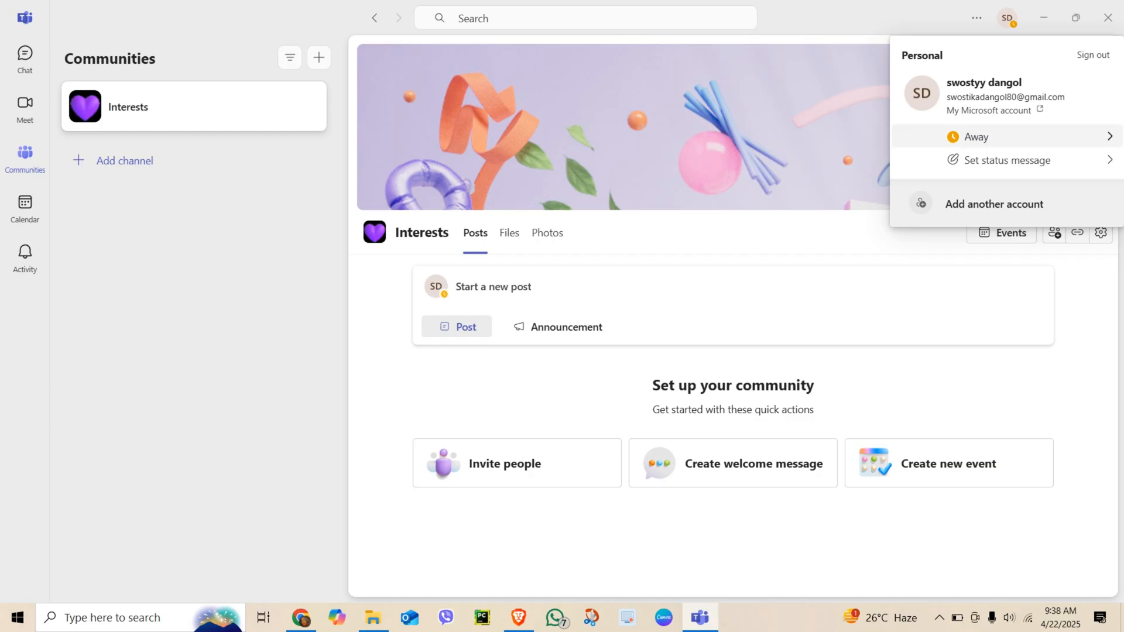
pyautogui.click(1007, 161)
pyautogui.write('available all day feel free to message me')
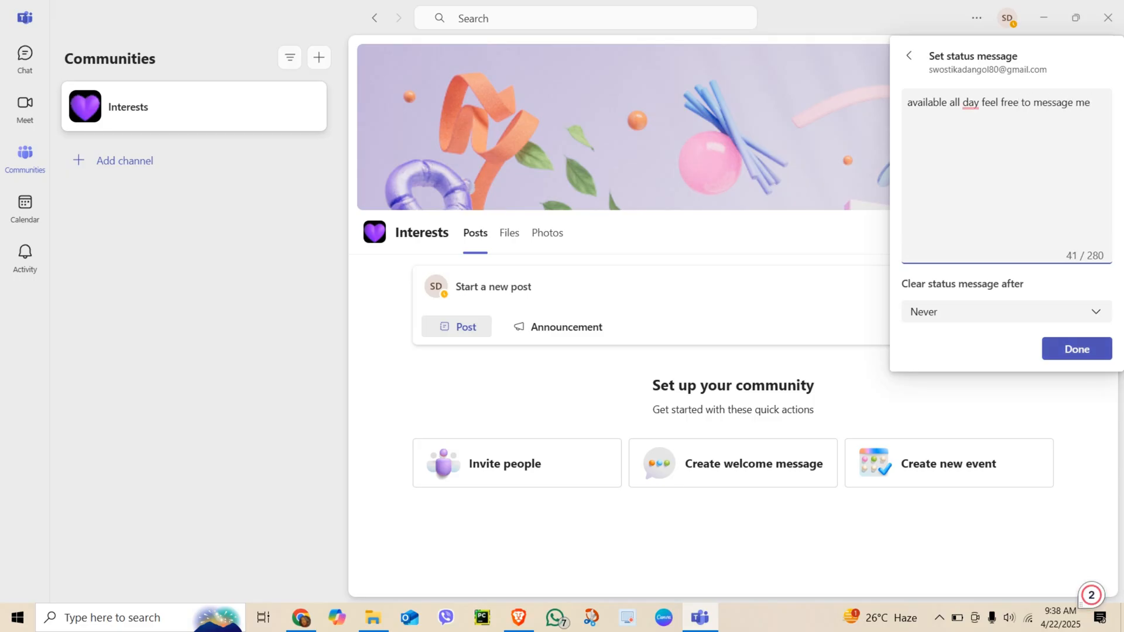
# Set the message to clear after Today and confirm, switching presence to Available.
pyautogui.click(1005, 311)
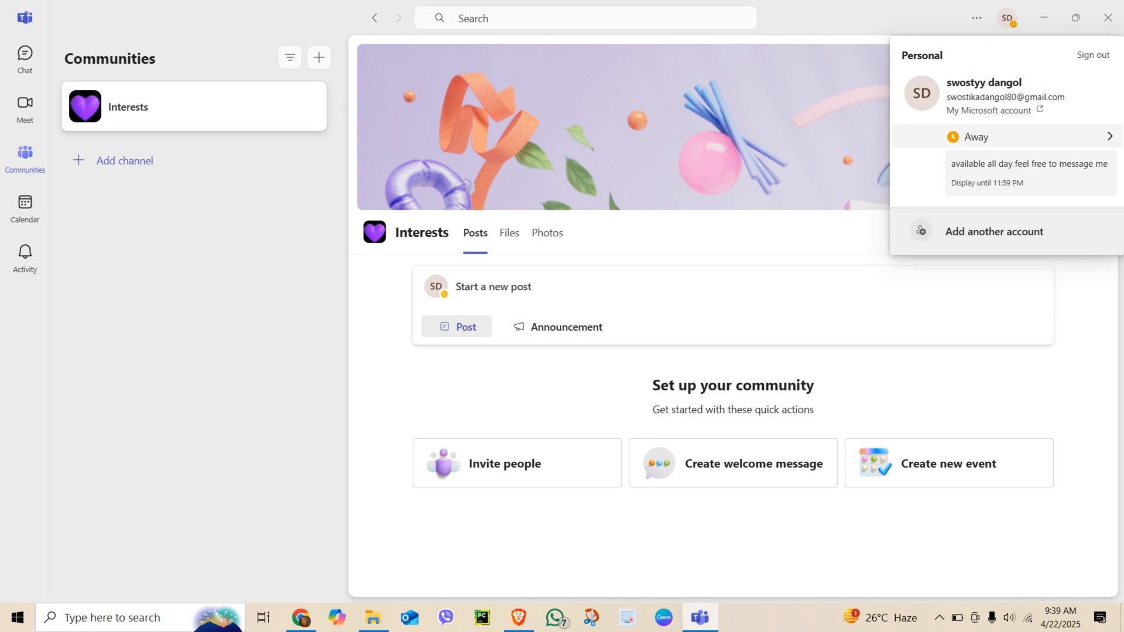
pyautogui.click(978, 136)
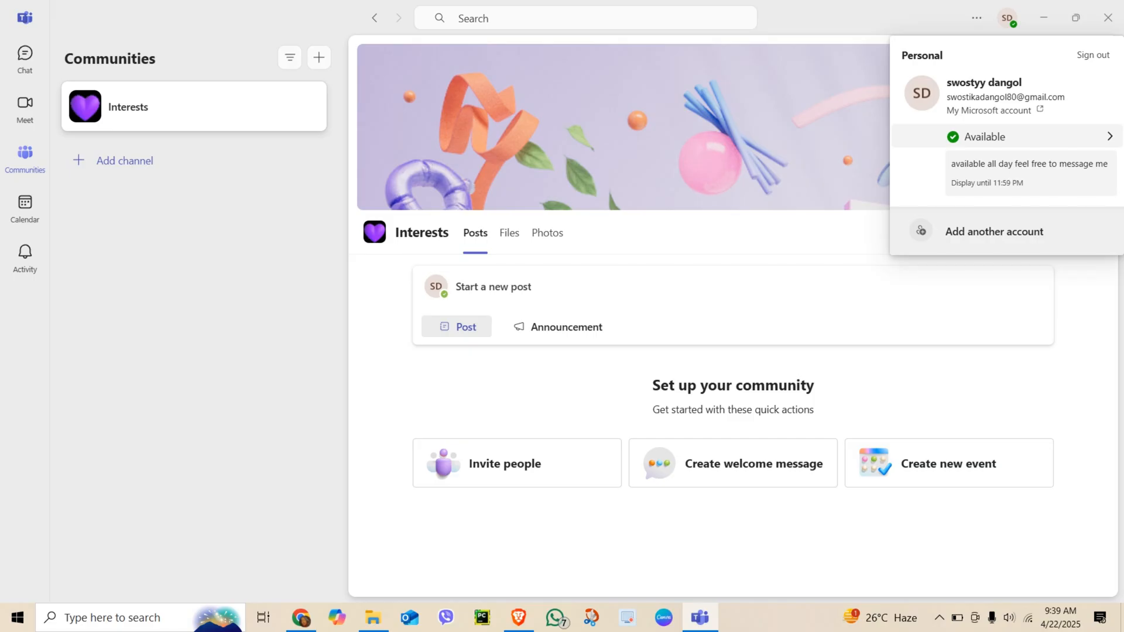
pyautogui.moveTo(1030, 170)
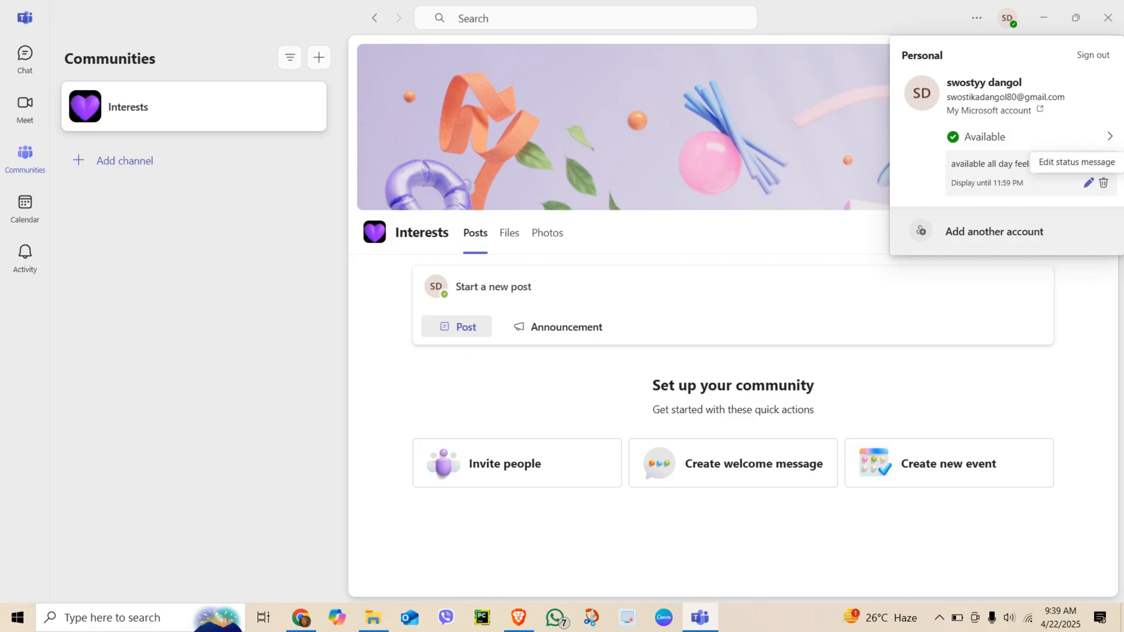